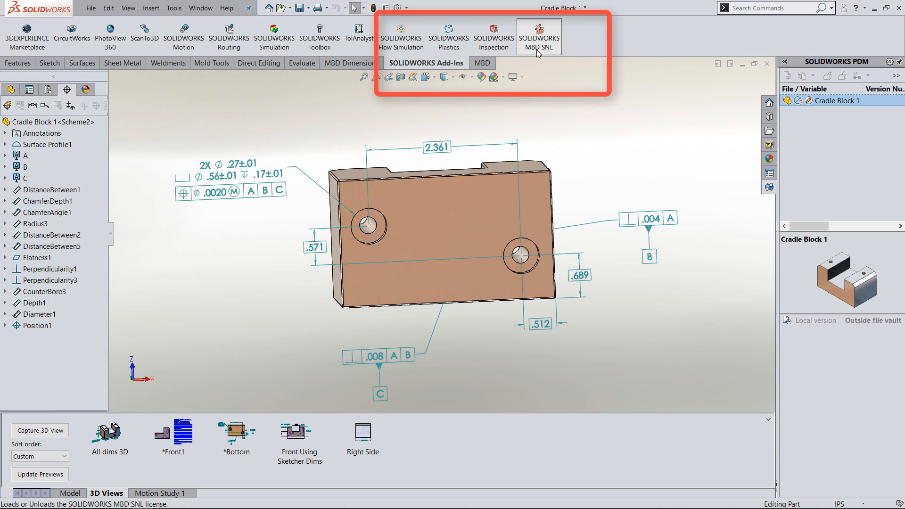
Enable the SOLIDWORKS MBD SNL add-in and show the MBD CommandManager commands.
{"action": "left_click", "coordinate": [539, 36]}
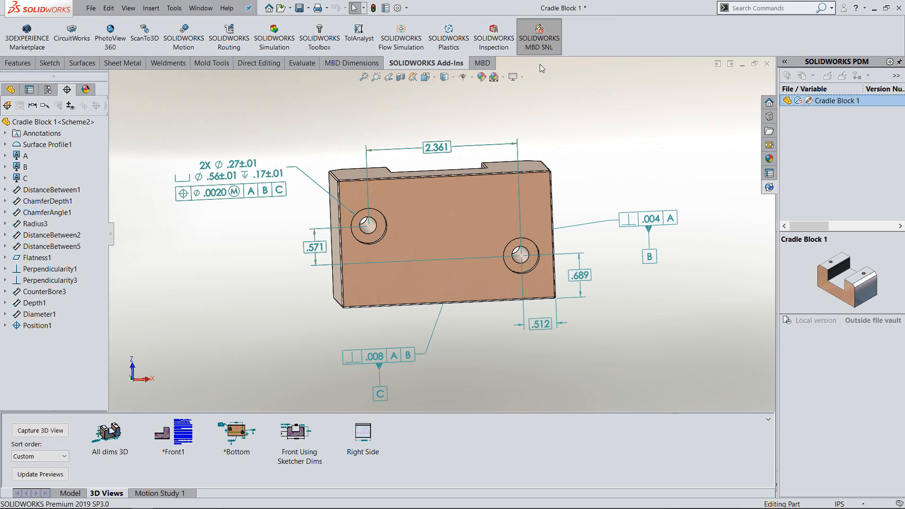
{"action": "mouse_move", "coordinate": [539, 36]}
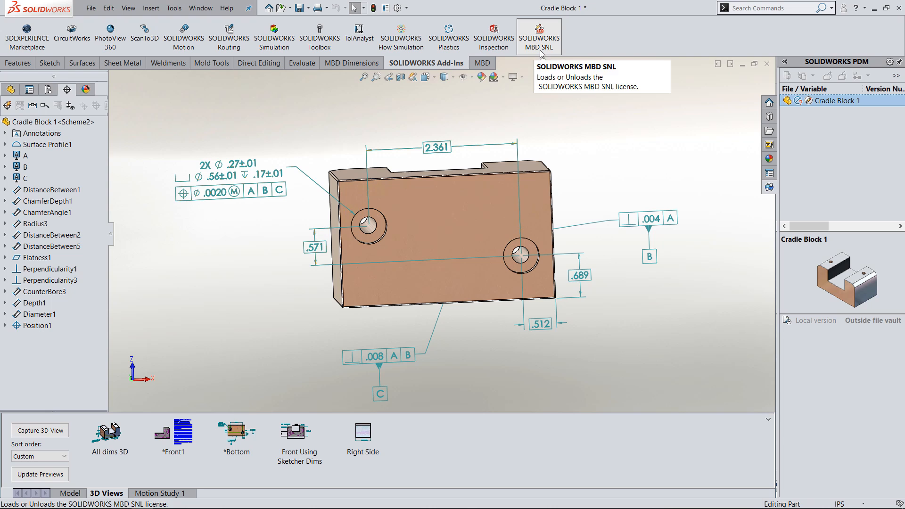
{"action": "left_click", "coordinate": [478, 63]}
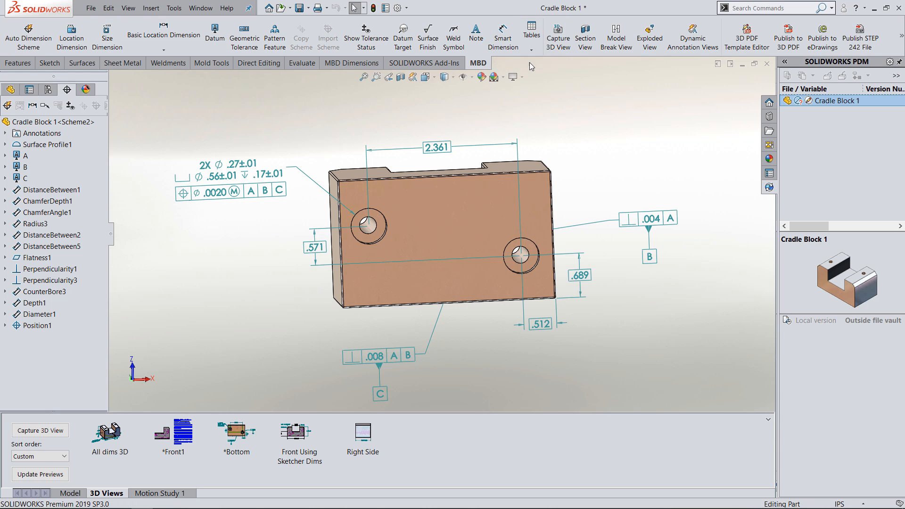
{"action": "mouse_move", "coordinate": [567, 90]}
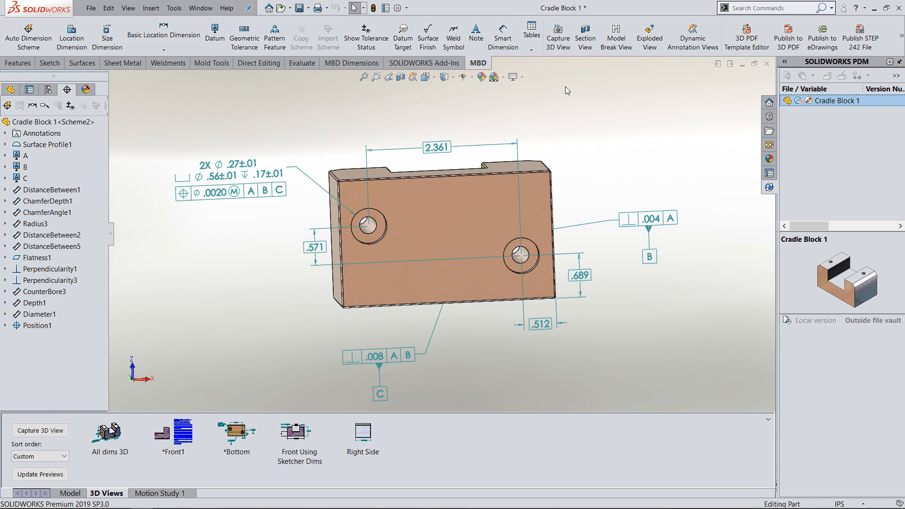
{"action": "mouse_move", "coordinate": [732, 89]}
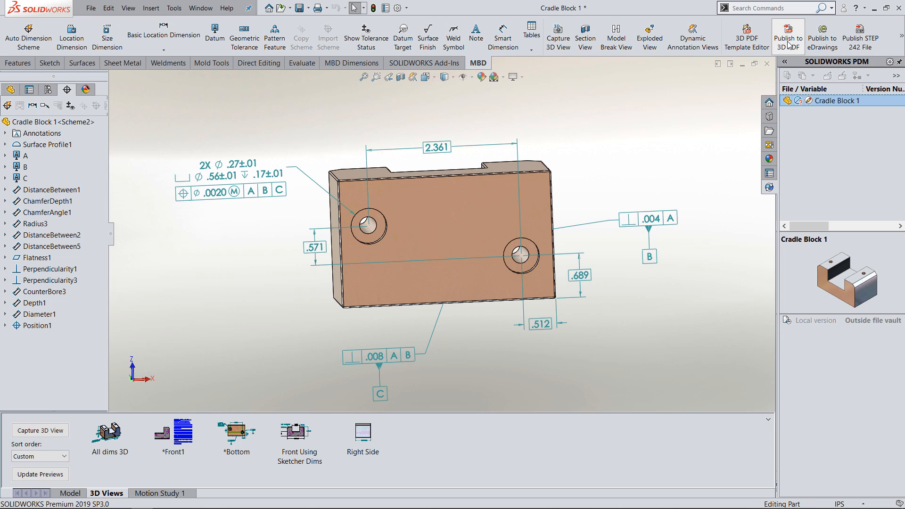
{"action": "mouse_move", "coordinate": [822, 35]}
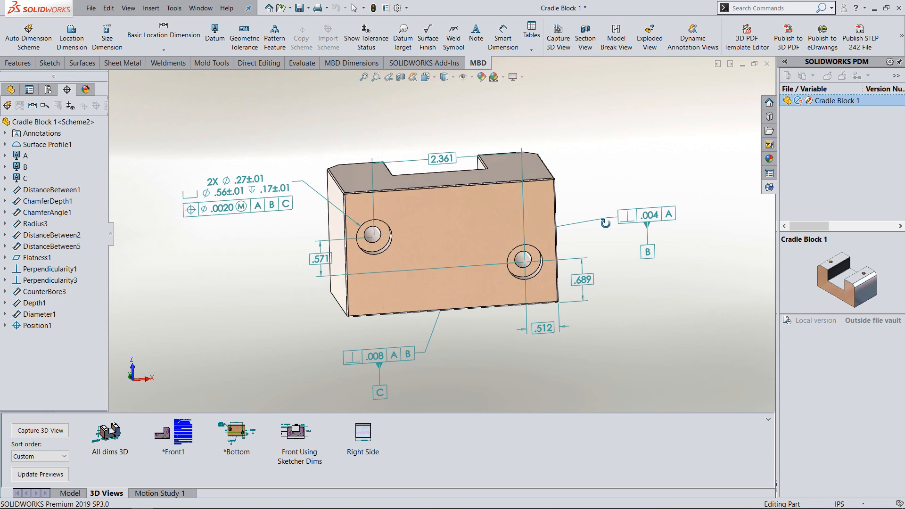
Publish the annotated Cradle Block to a 3D PDF that opens in Acrobat Reader.
{"action": "left_click", "coordinate": [237, 205]}
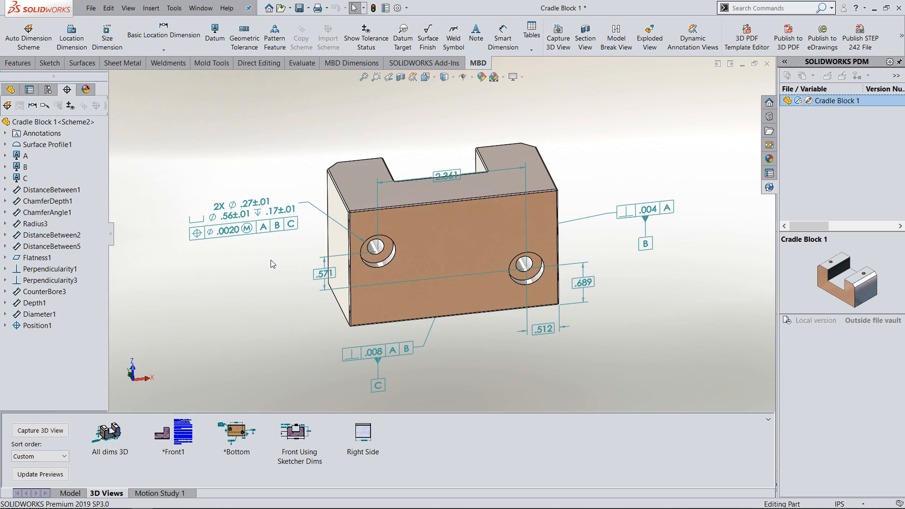
{"action": "mouse_move", "coordinate": [271, 281]}
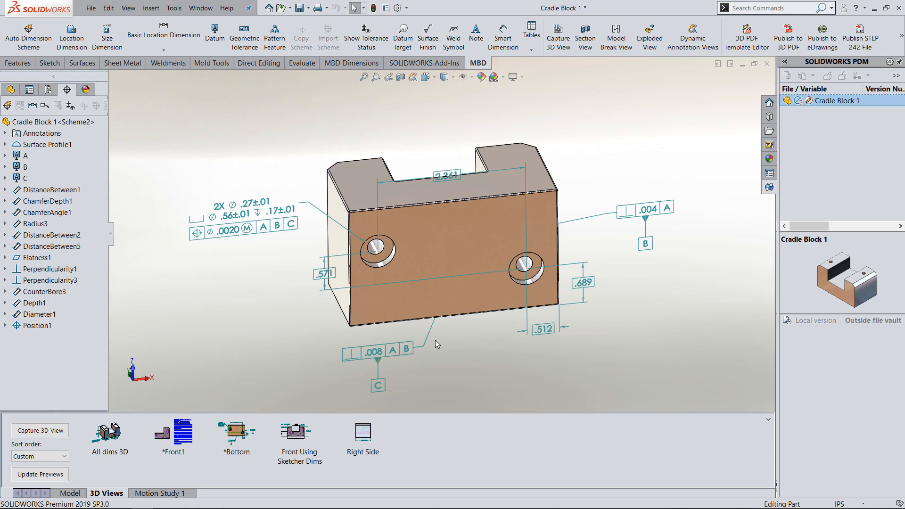
{"action": "mouse_move", "coordinate": [413, 260]}
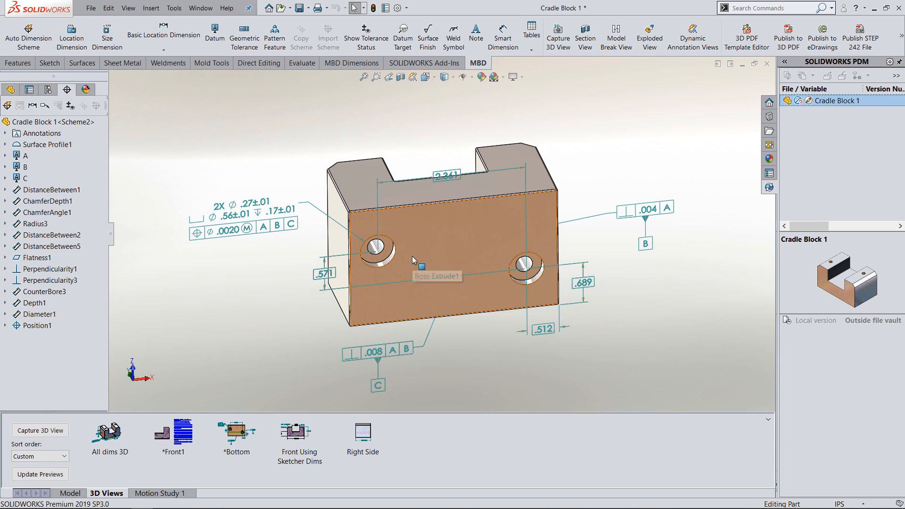
{"action": "mouse_move", "coordinate": [306, 229]}
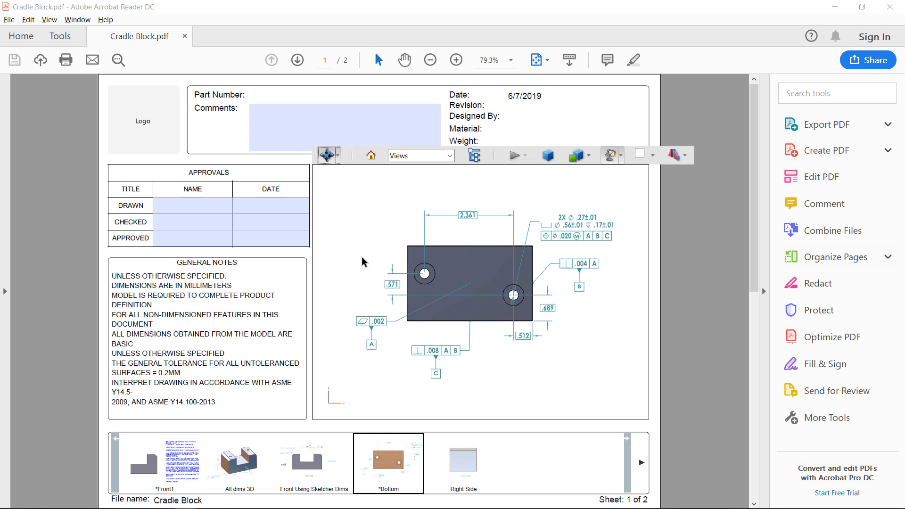
Step through the PDF's Front Using Sketcher Dims, Front1 and Bottom 3D views.
{"action": "left_click", "coordinate": [313, 462]}
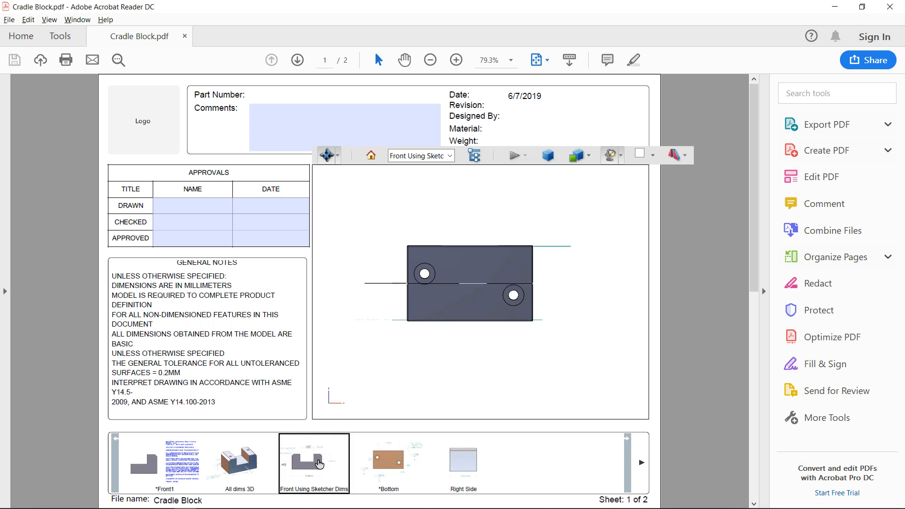
{"action": "left_click", "coordinate": [313, 462]}
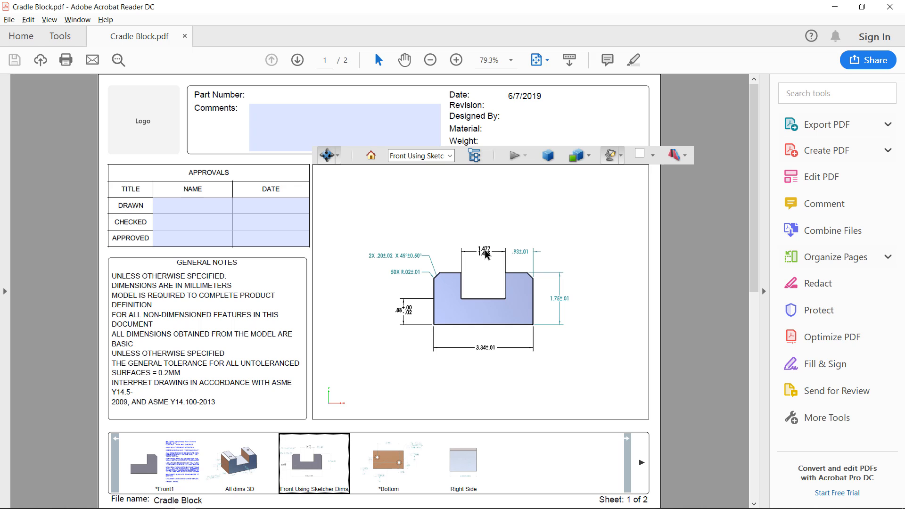
{"action": "left_click", "coordinate": [164, 462]}
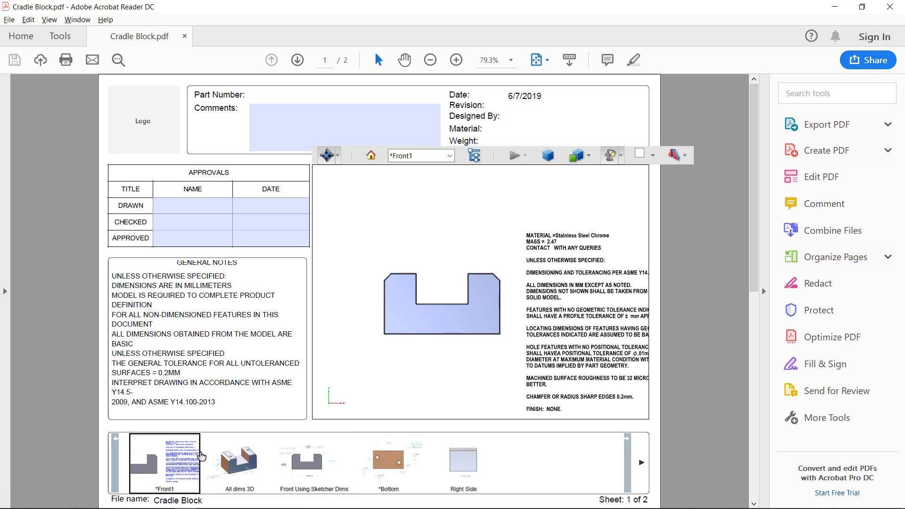
{"action": "left_click", "coordinate": [388, 462]}
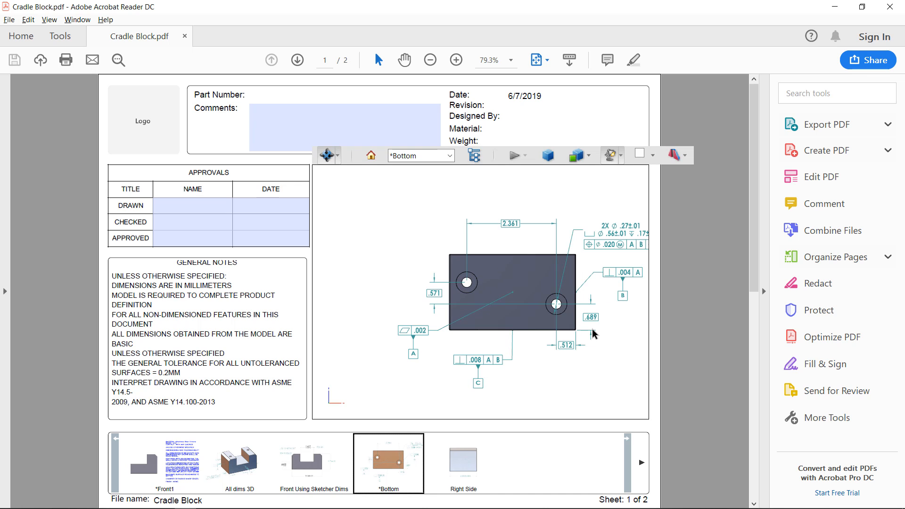
{"action": "mouse_move", "coordinate": [412, 215]}
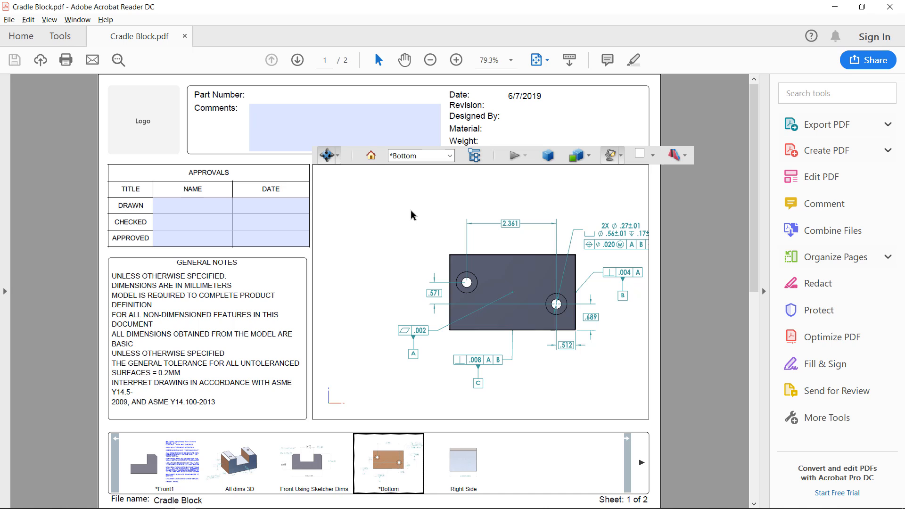
{"action": "mouse_move", "coordinate": [413, 213]}
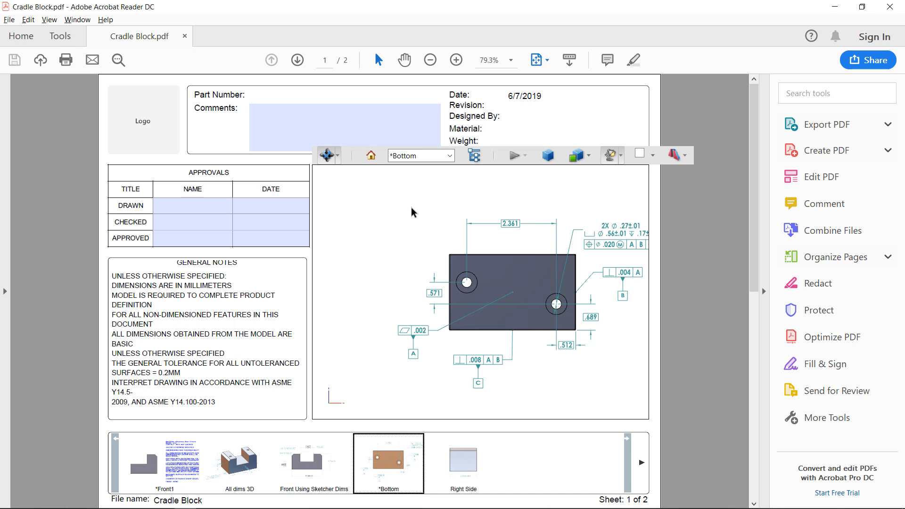
{"action": "mouse_move", "coordinate": [402, 225]}
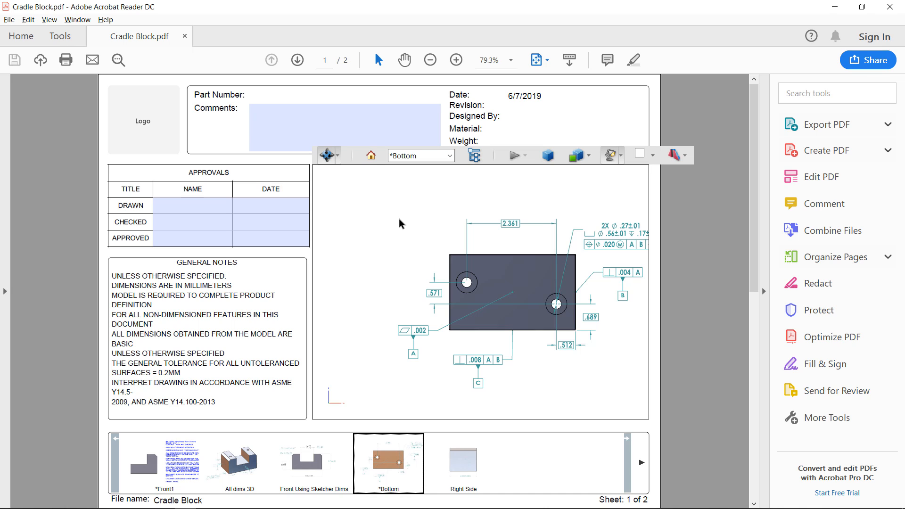
{"action": "mouse_move", "coordinate": [403, 222]}
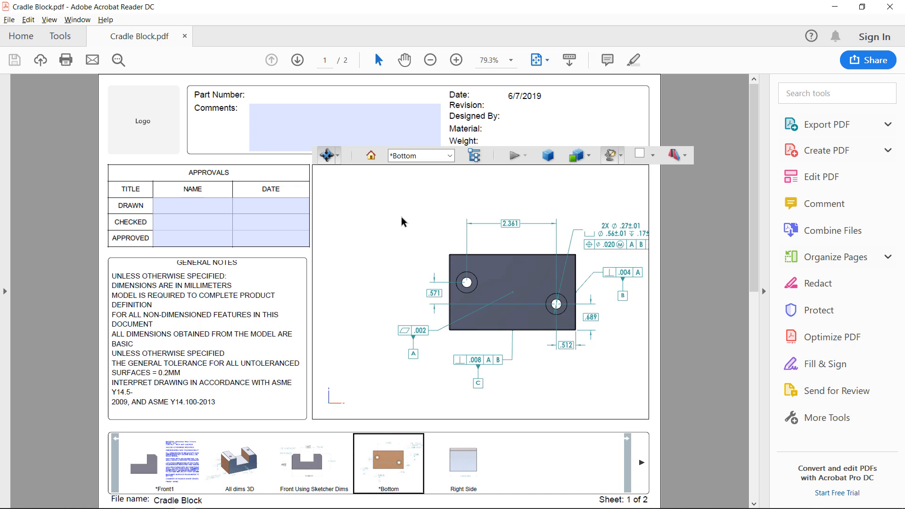
{"action": "mouse_move", "coordinate": [834, 20]}
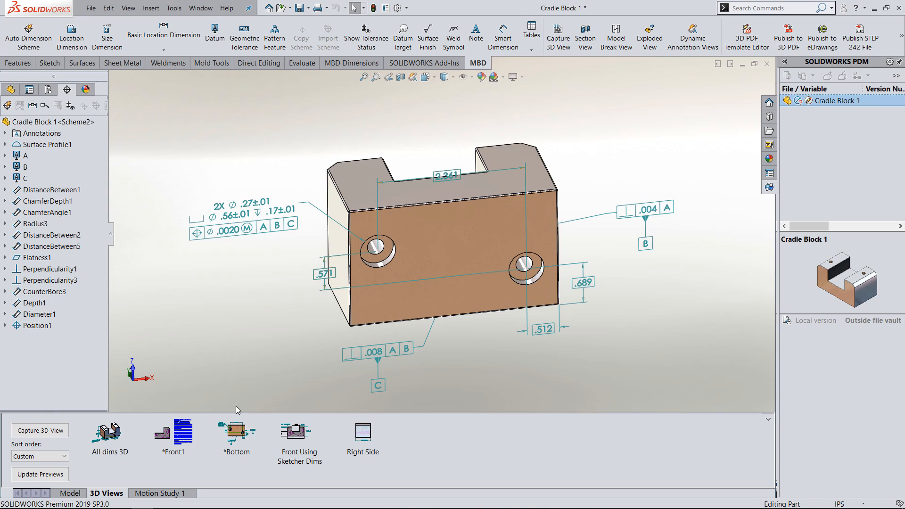
Show the Bottom then Front Using Sketcher Dims 3D views and inspect the short left vertical dimension.
{"action": "left_click", "coordinate": [236, 432]}
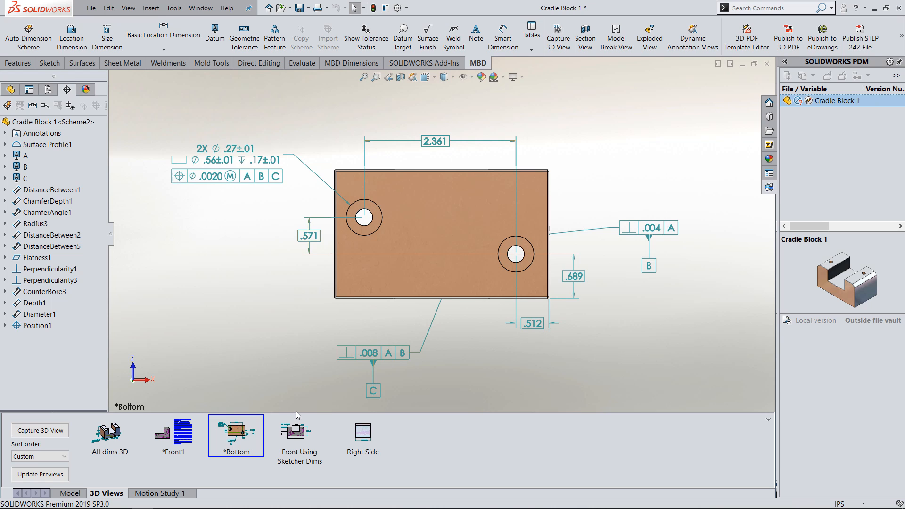
{"action": "left_click", "coordinate": [299, 430]}
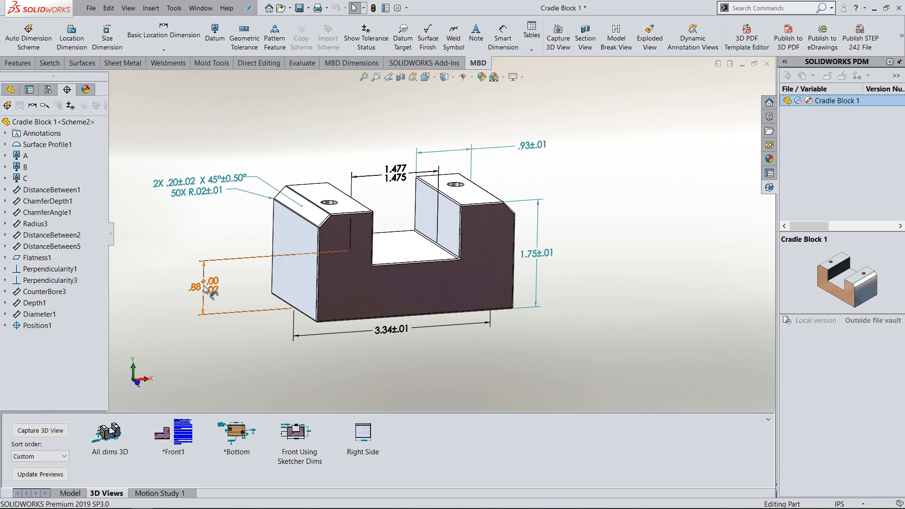
{"action": "double_click", "coordinate": [201, 286]}
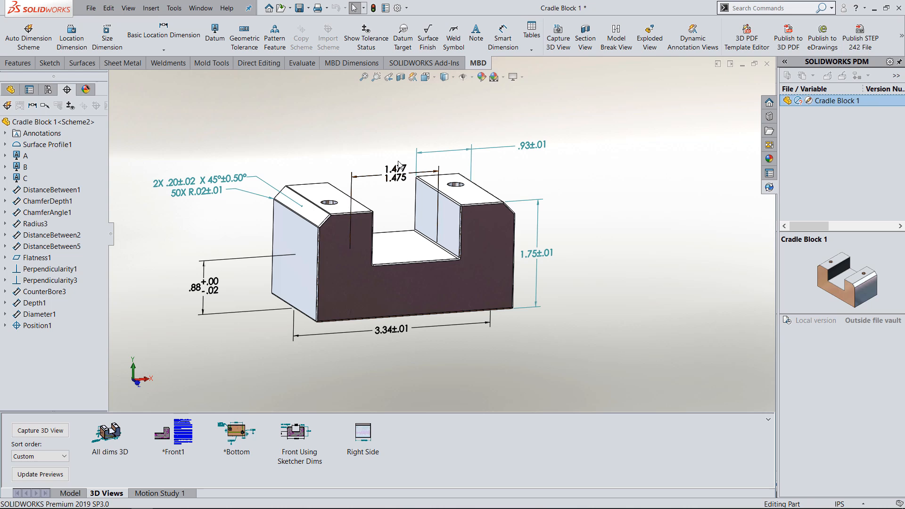
{"action": "left_click", "coordinate": [395, 329]}
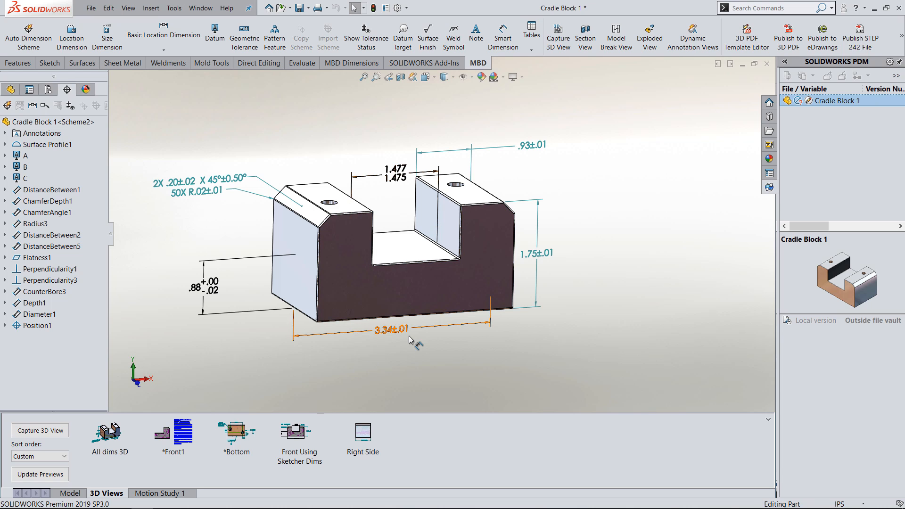
Activate the *Bottom annotation view showing hole dimensions, datums and tolerances.
{"action": "left_click", "coordinate": [235, 433]}
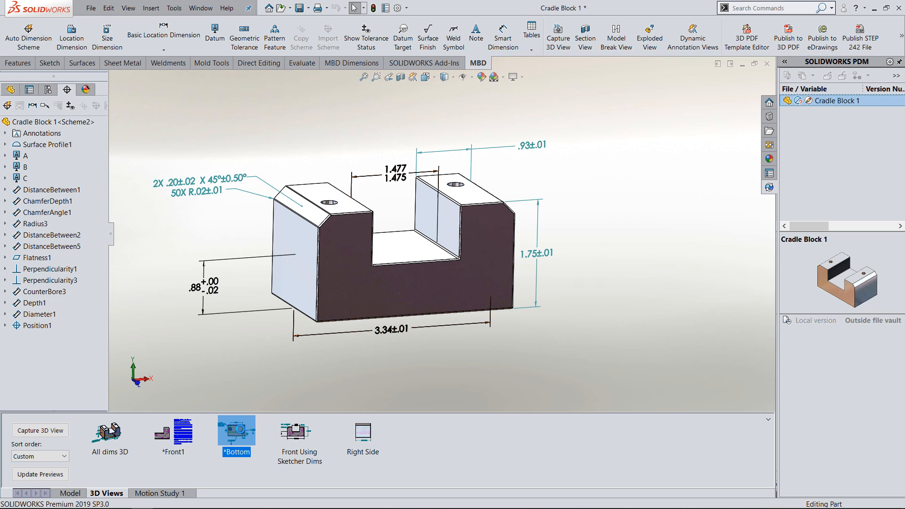
{"action": "double_click", "coordinate": [235, 431]}
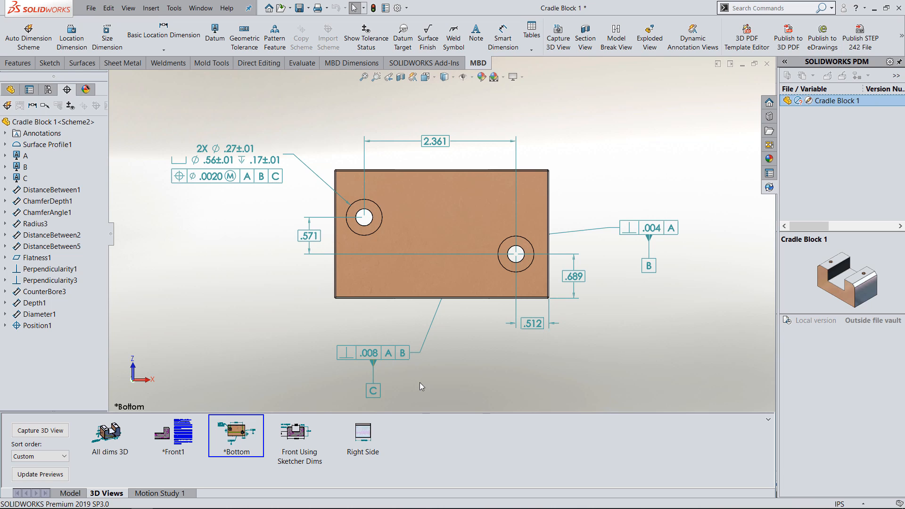
{"action": "mouse_move", "coordinate": [449, 356]}
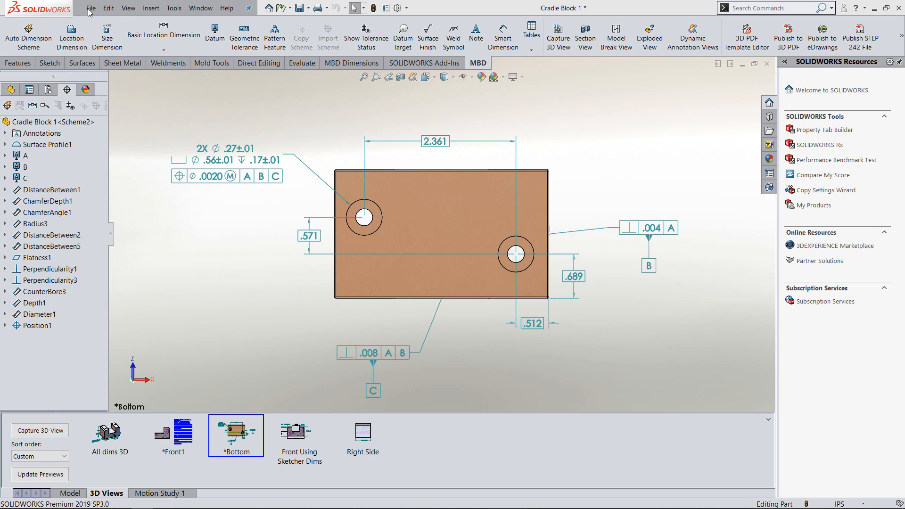
Make a new drawing from the Cradle Block 1 part.
{"action": "left_click", "coordinate": [91, 7]}
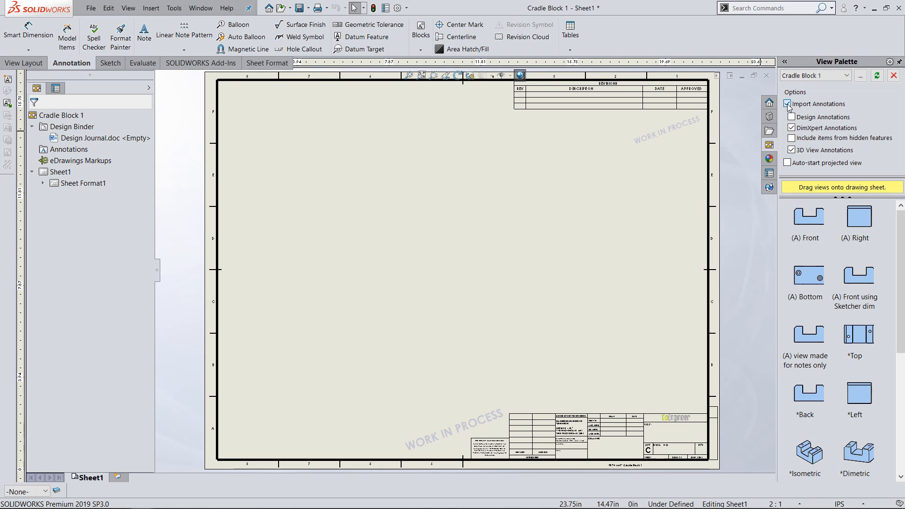
Set View Palette import to DimXpert and 3D View annotations, with Design Annotations left off.
{"action": "left_click", "coordinate": [788, 104]}
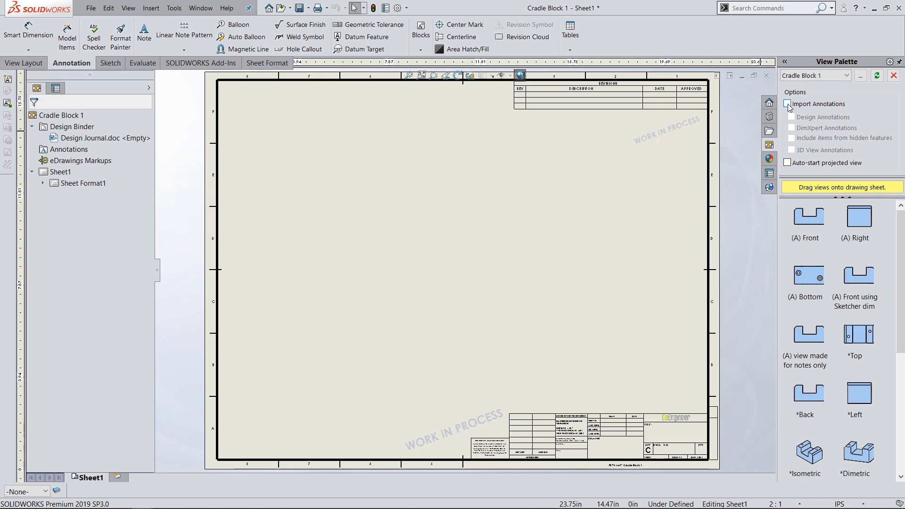
{"action": "left_click", "coordinate": [789, 104]}
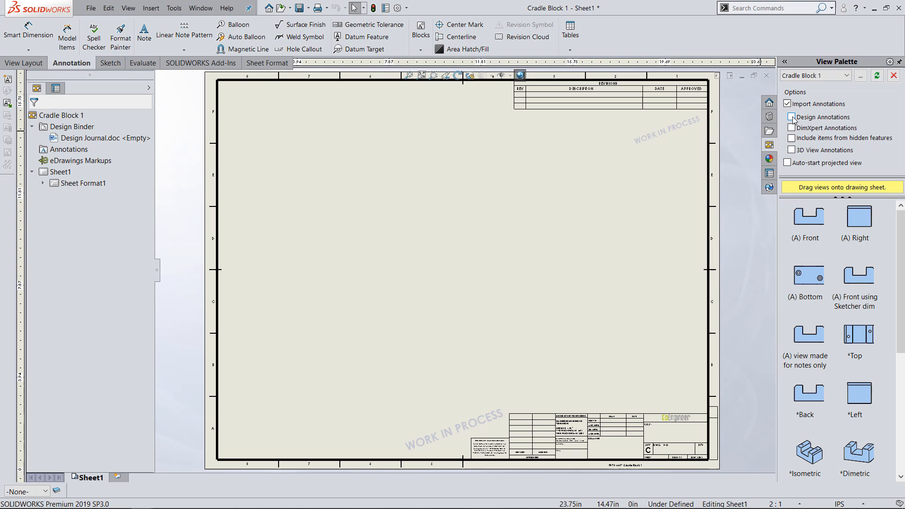
{"action": "left_click", "coordinate": [791, 117]}
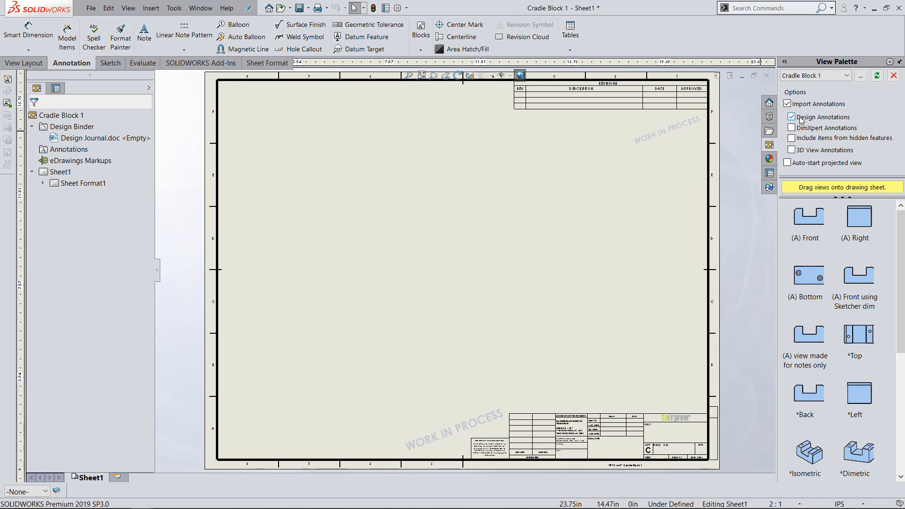
{"action": "left_click", "coordinate": [791, 117]}
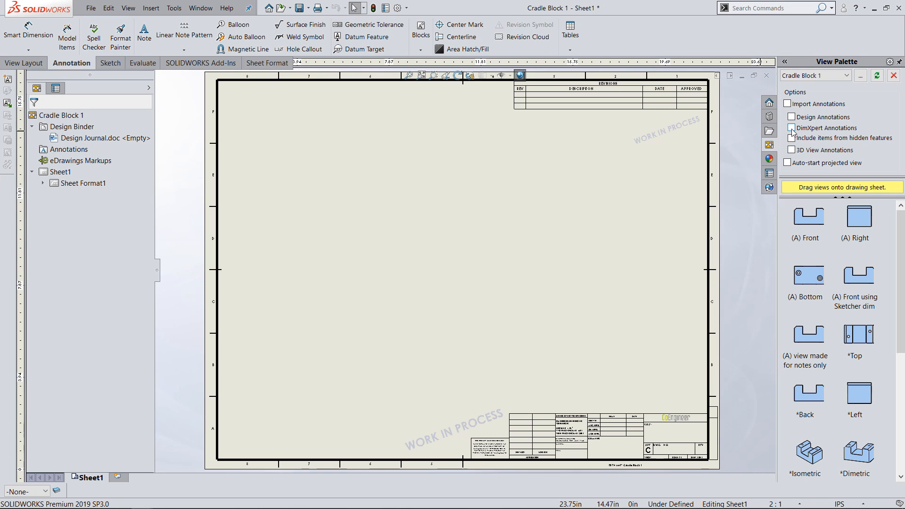
{"action": "left_click", "coordinate": [787, 128]}
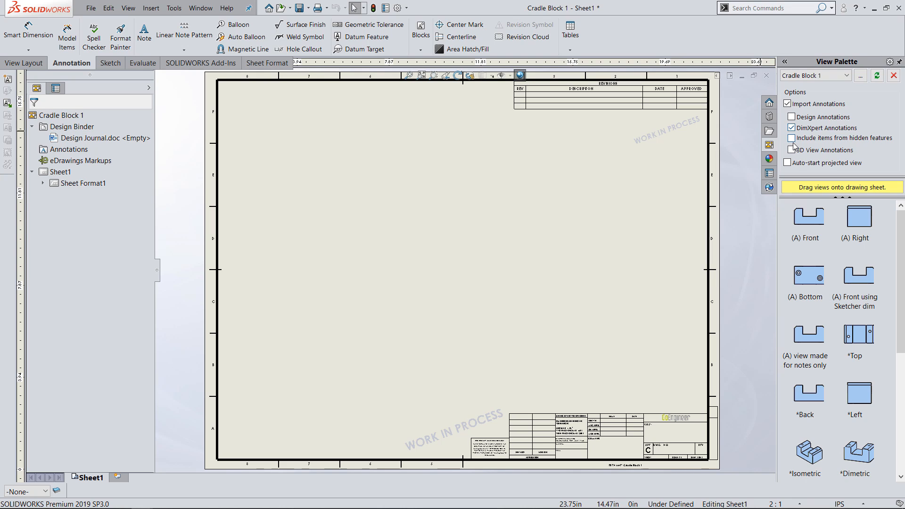
{"action": "left_click", "coordinate": [790, 138]}
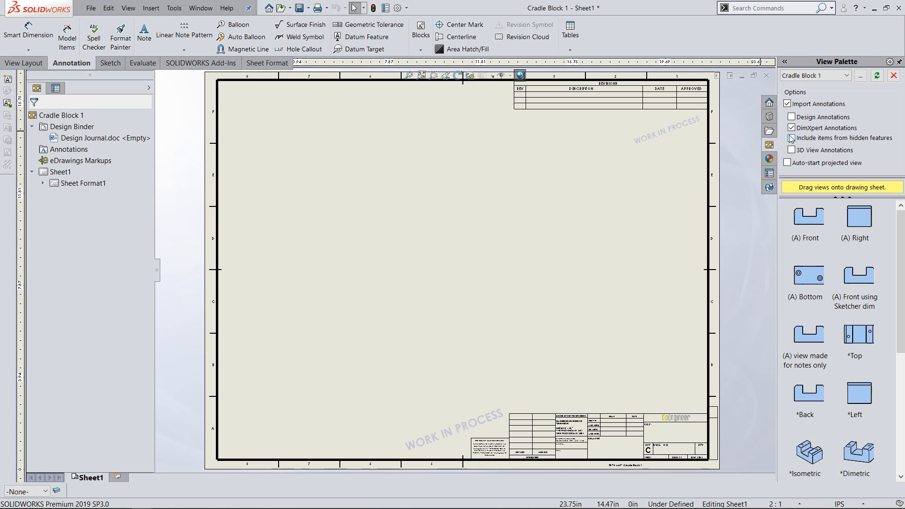
{"action": "left_click", "coordinate": [790, 138]}
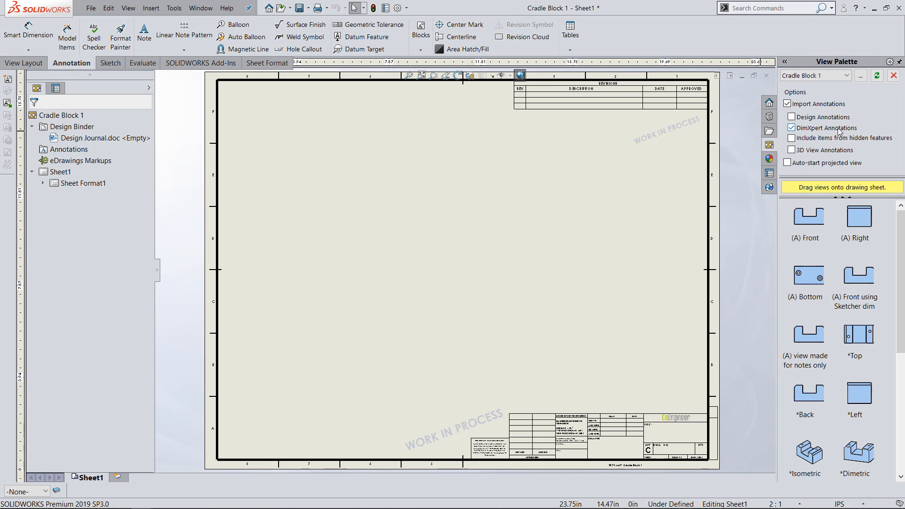
{"action": "mouse_move", "coordinate": [820, 130]}
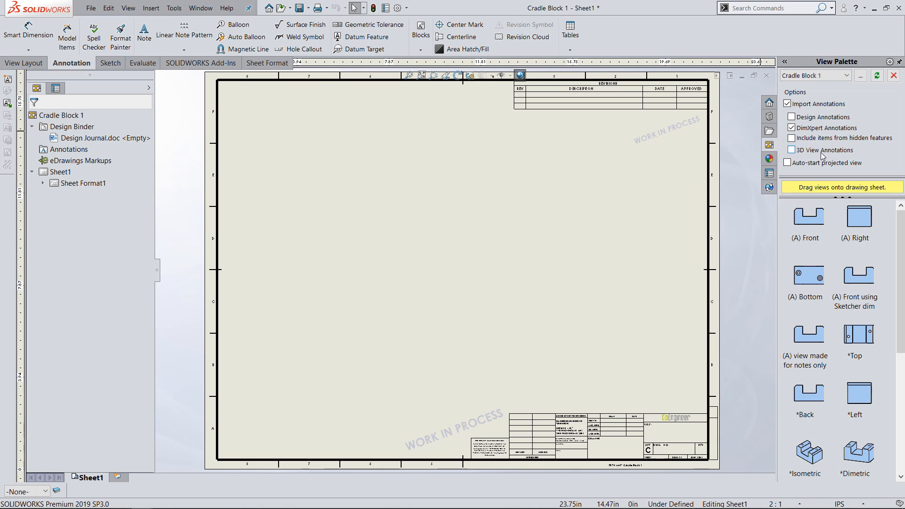
{"action": "left_click", "coordinate": [788, 150]}
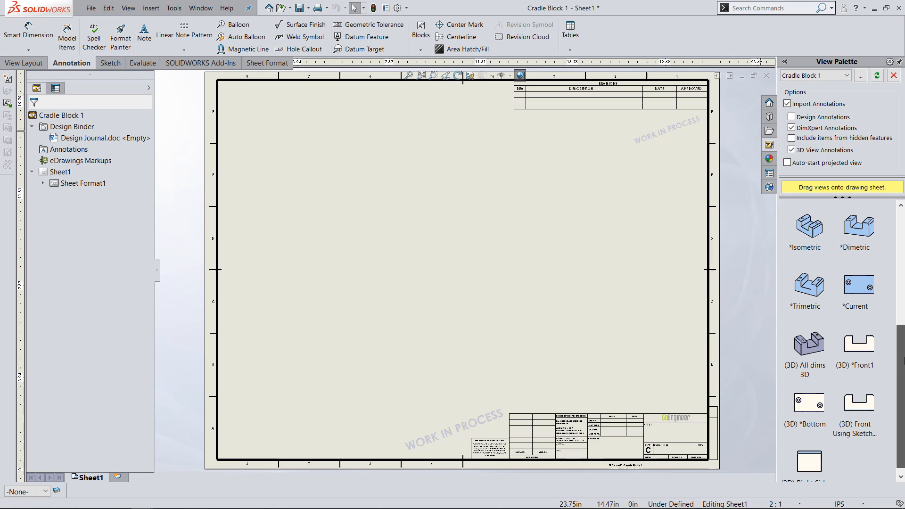
{"action": "mouse_move", "coordinate": [846, 365]}
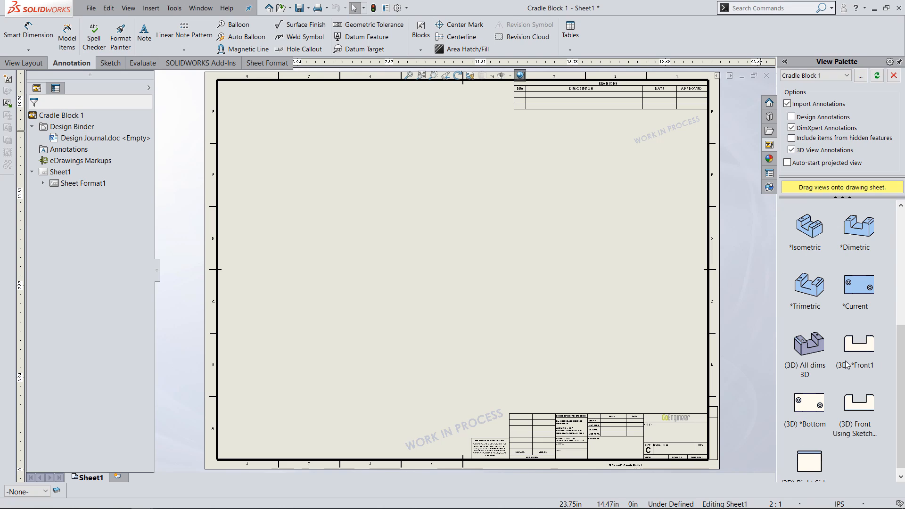
{"action": "mouse_move", "coordinate": [850, 365]}
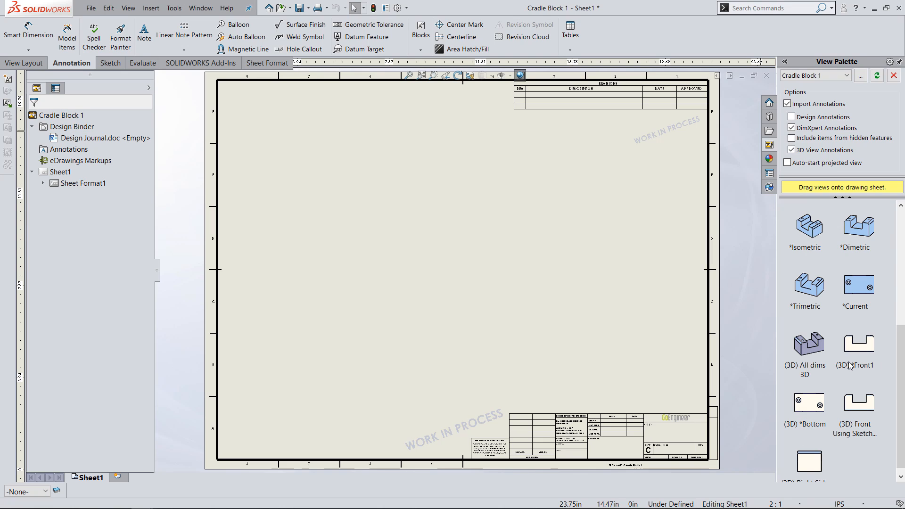
Drag the (3D) *Front1 view onto the sheet and place projected right and bottom views.
{"action": "left_click_drag", "start_coordinate": [855, 407], "coordinate": [381, 202]}
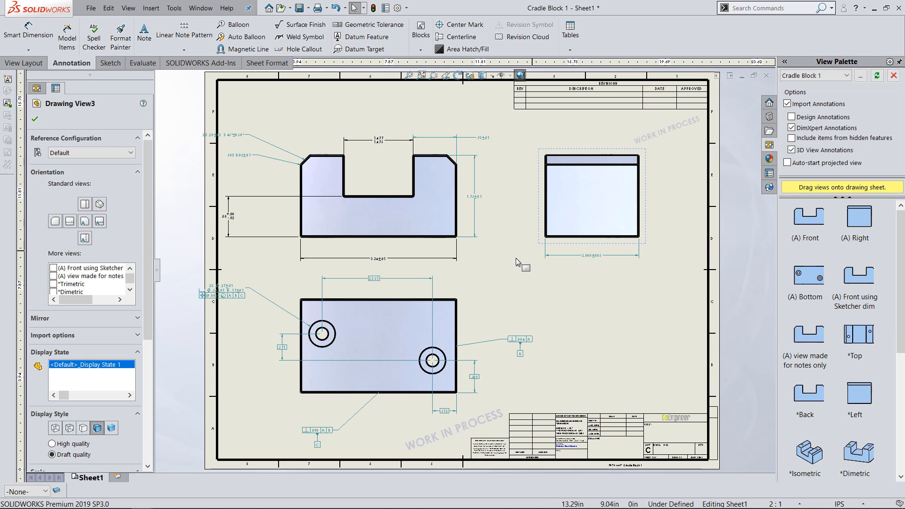
{"action": "mouse_move", "coordinate": [516, 263]}
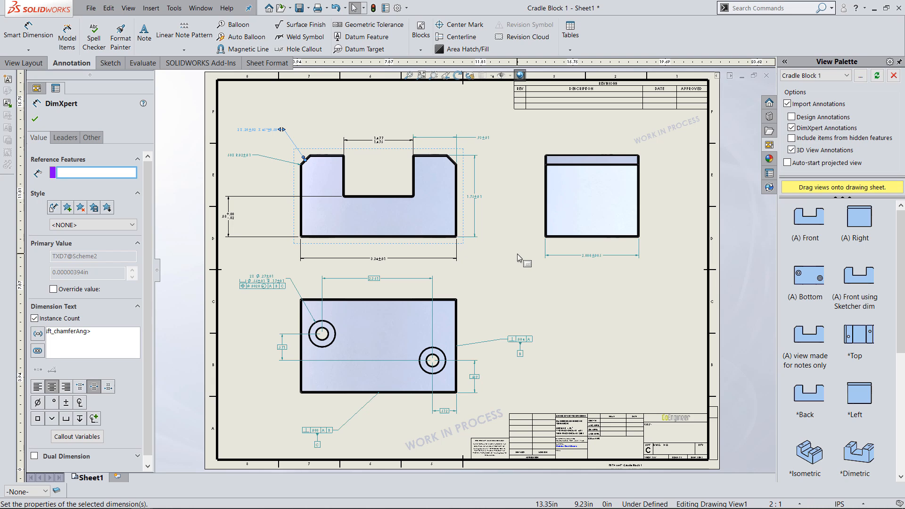
{"action": "mouse_move", "coordinate": [417, 109]}
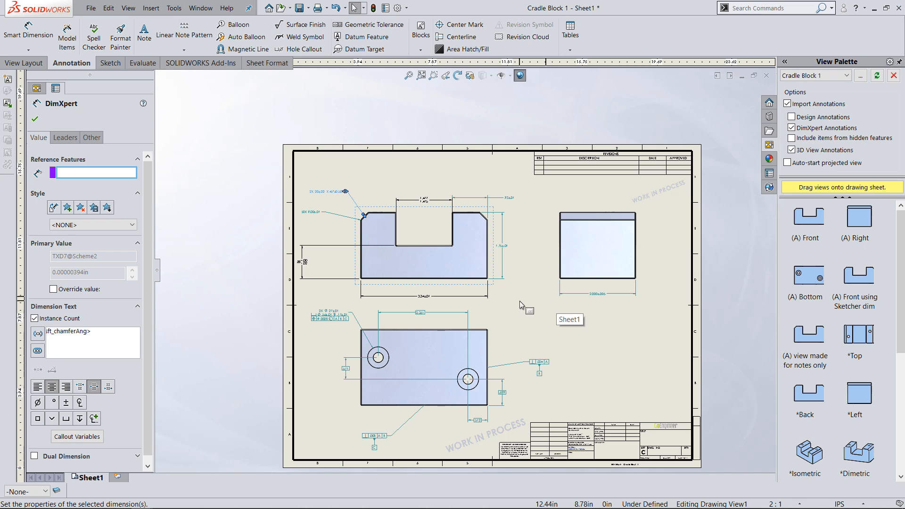
{"action": "mouse_move", "coordinate": [547, 312]}
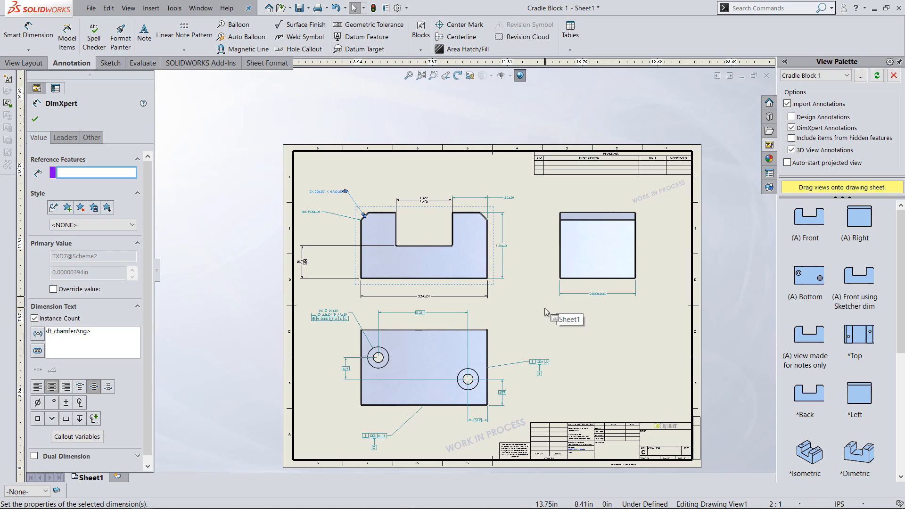